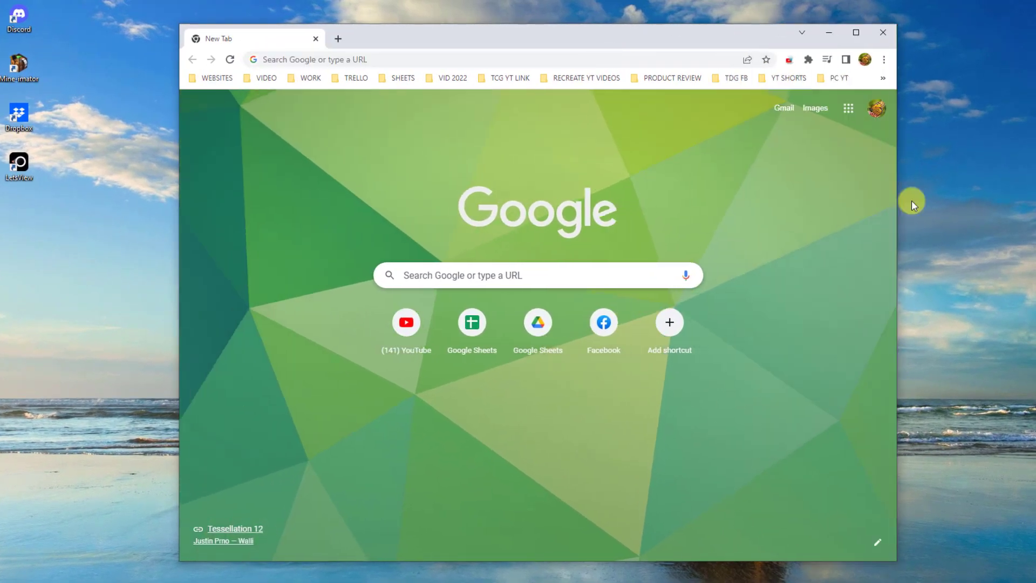
Open a new Incognito window from Chrome's three-dot menu.
click(884, 60)
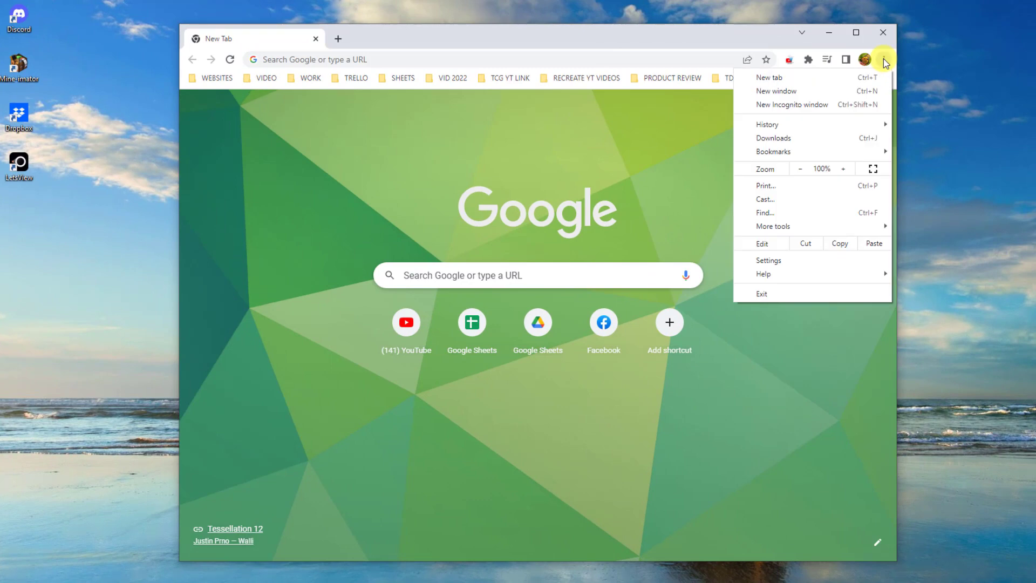
mouse_move(865, 105)
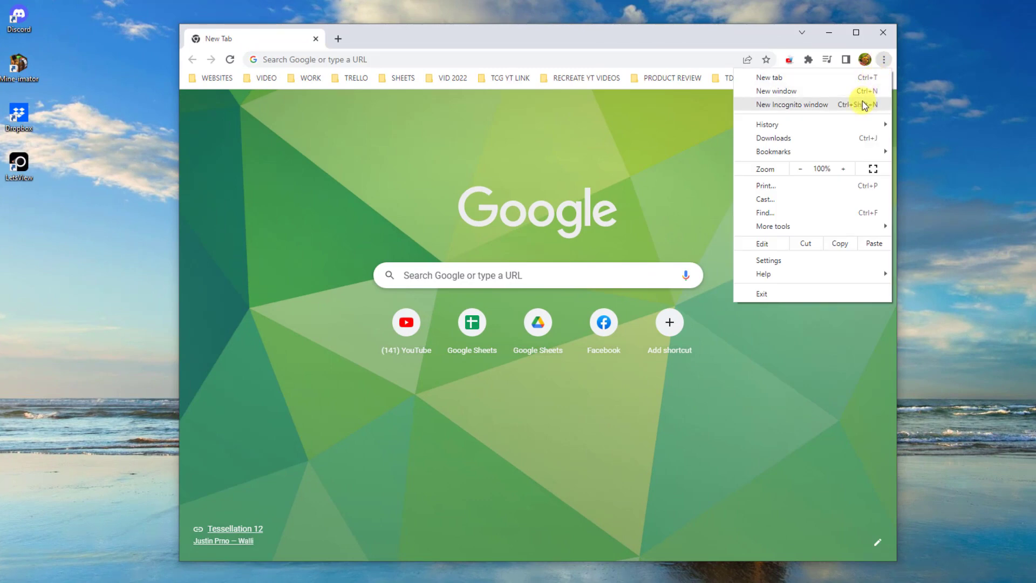
click(792, 105)
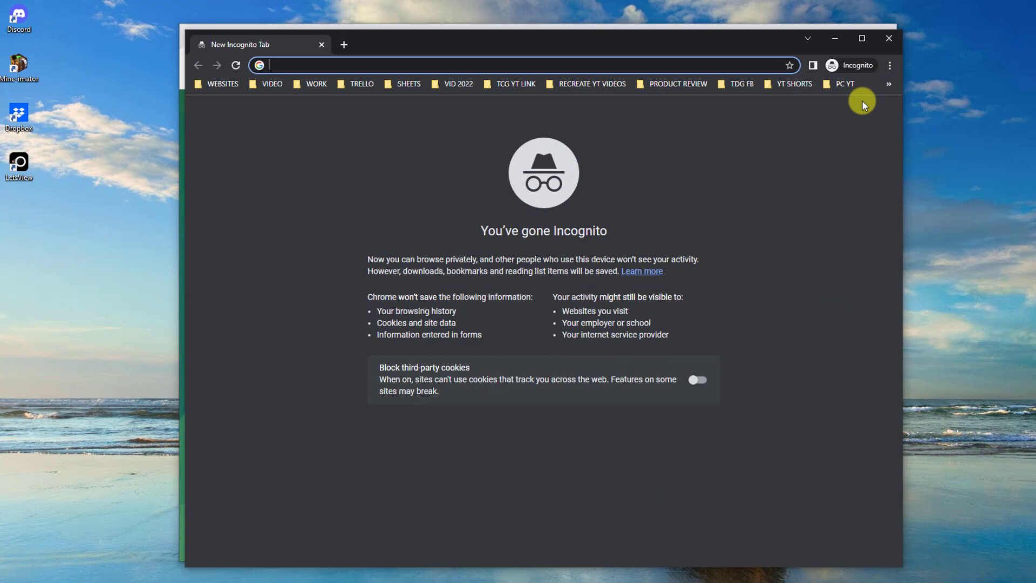
mouse_move(516, 84)
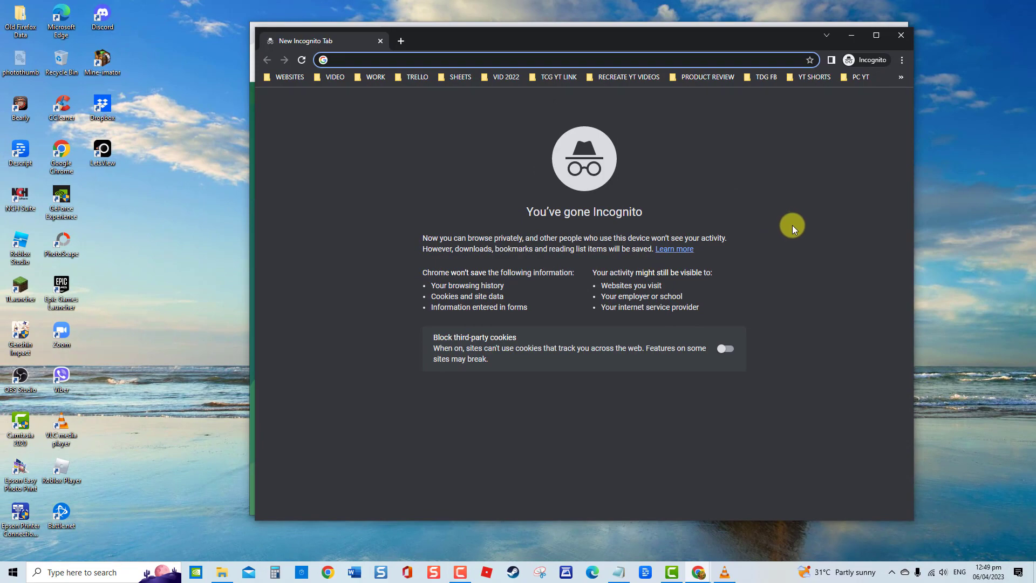
Search for 'control panel', then reach Internet Options via Network and Internet.
click(900, 34)
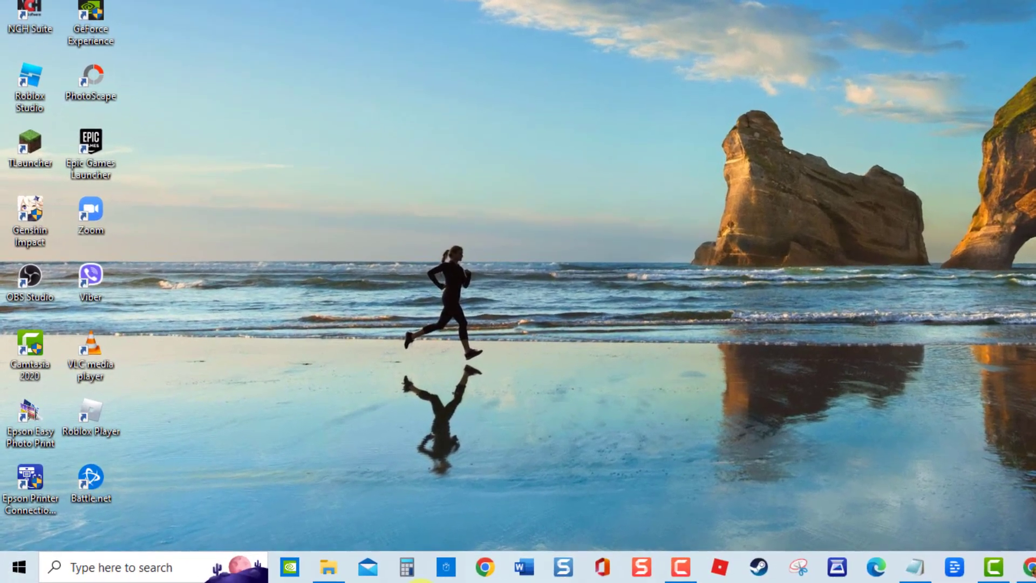
text(control panel)
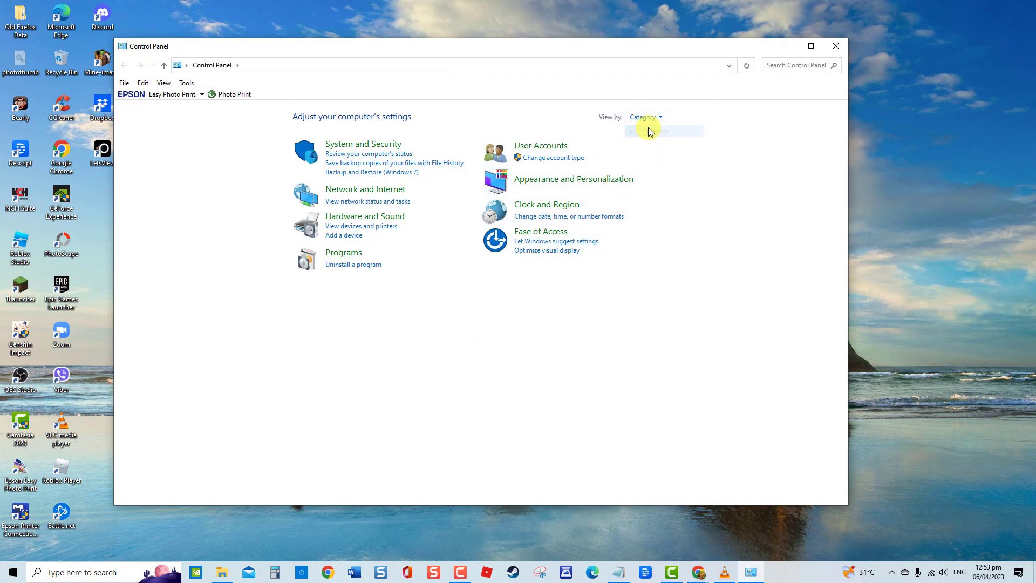
click(365, 189)
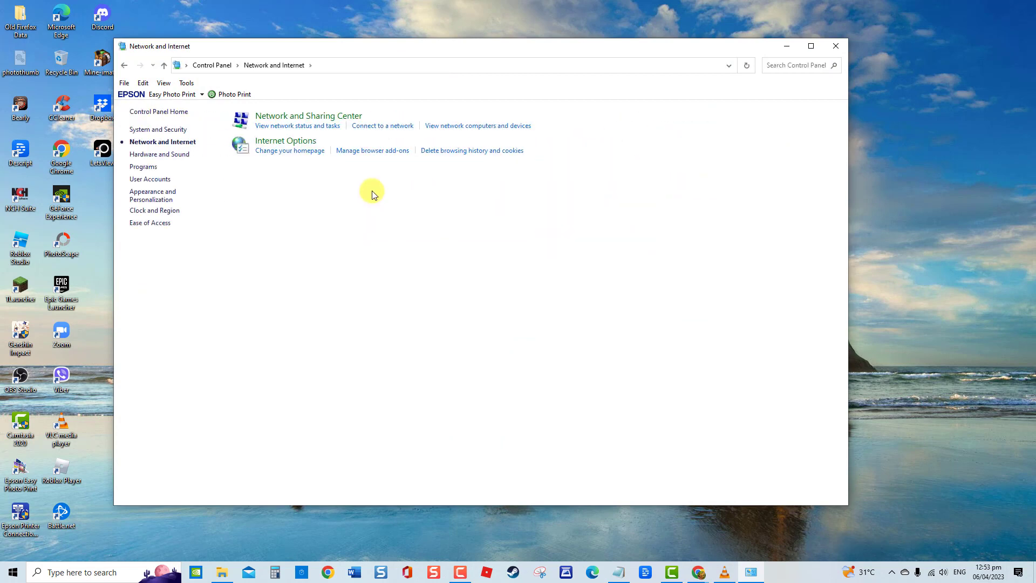
mouse_move(285, 140)
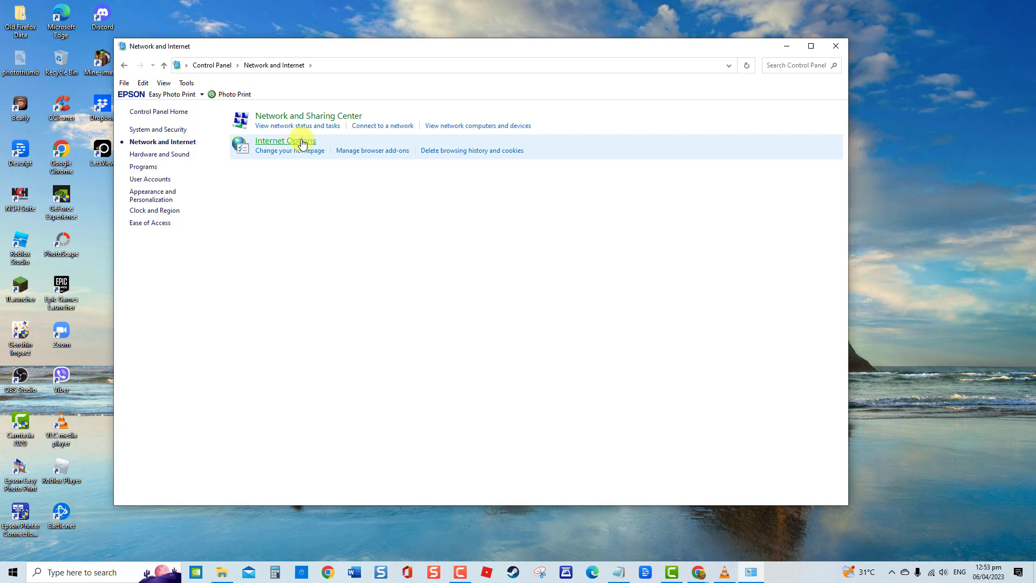
click(285, 141)
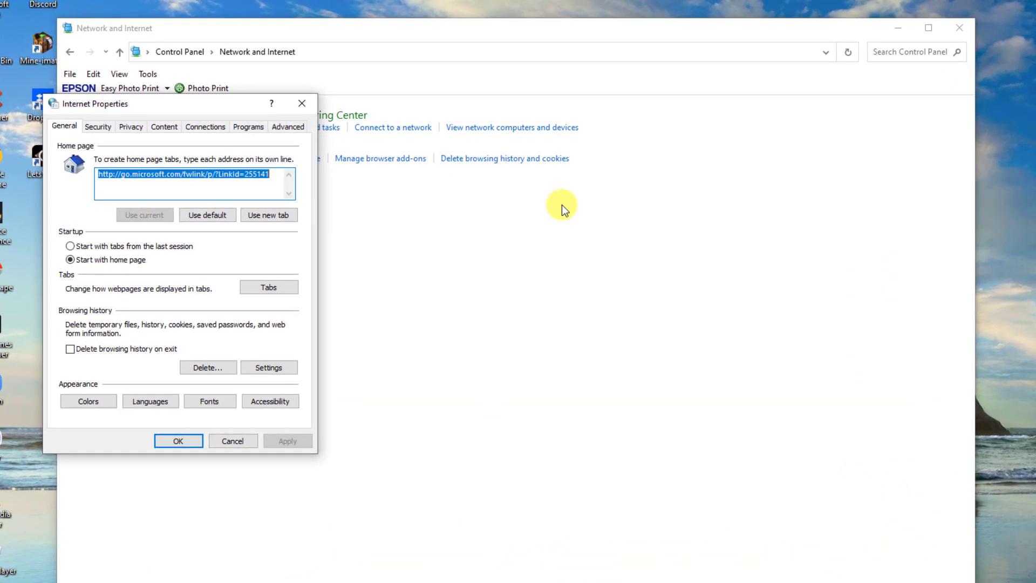
Inspect the Connections tab's LAN settings, then cancel out of Internet Properties.
click(205, 126)
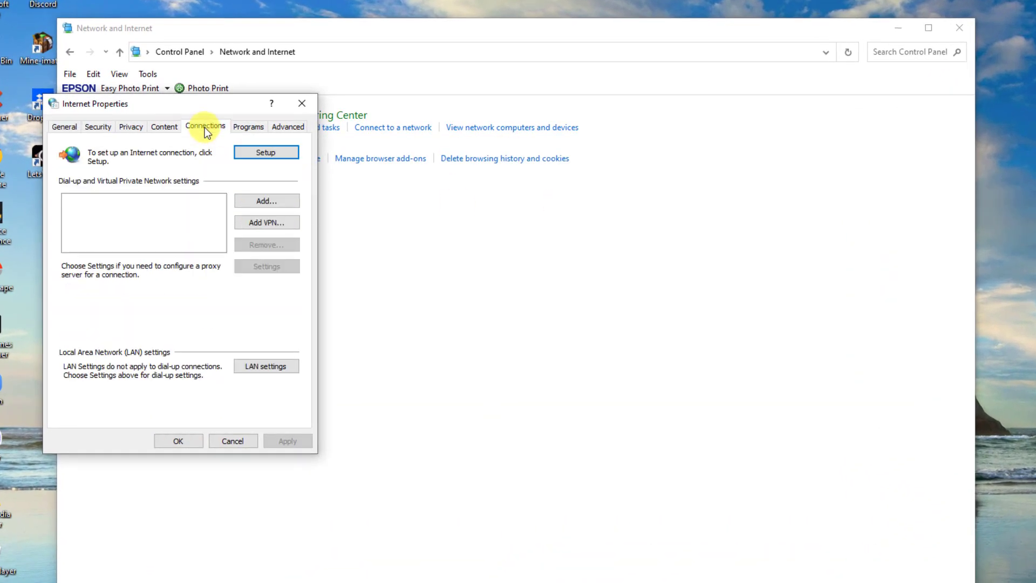
click(267, 366)
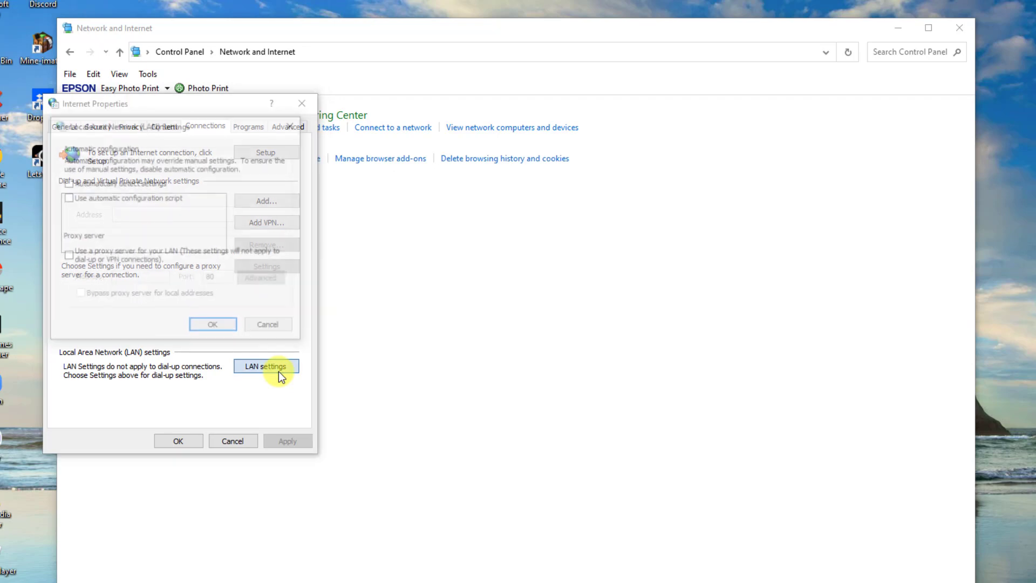
click(266, 366)
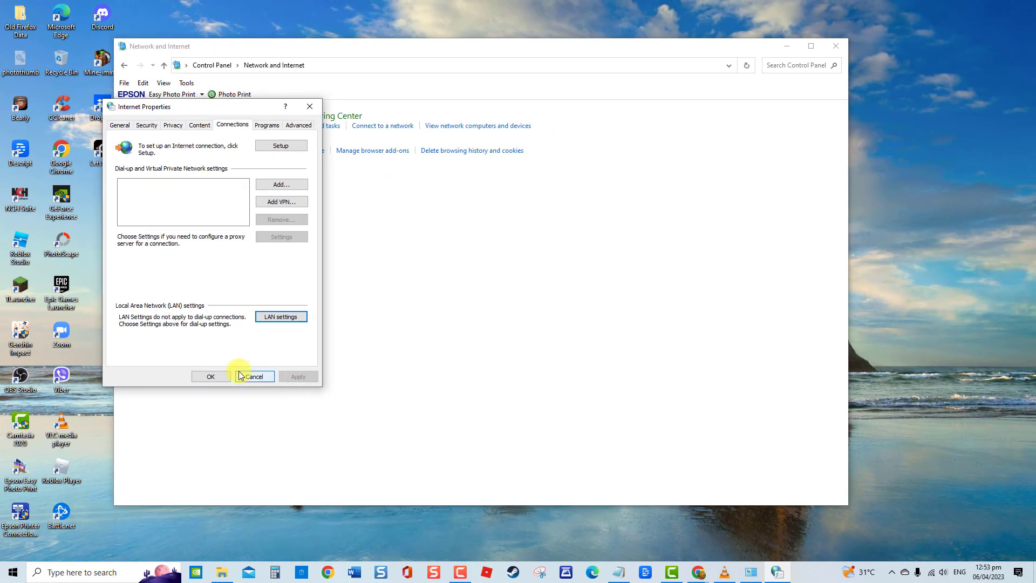
click(254, 376)
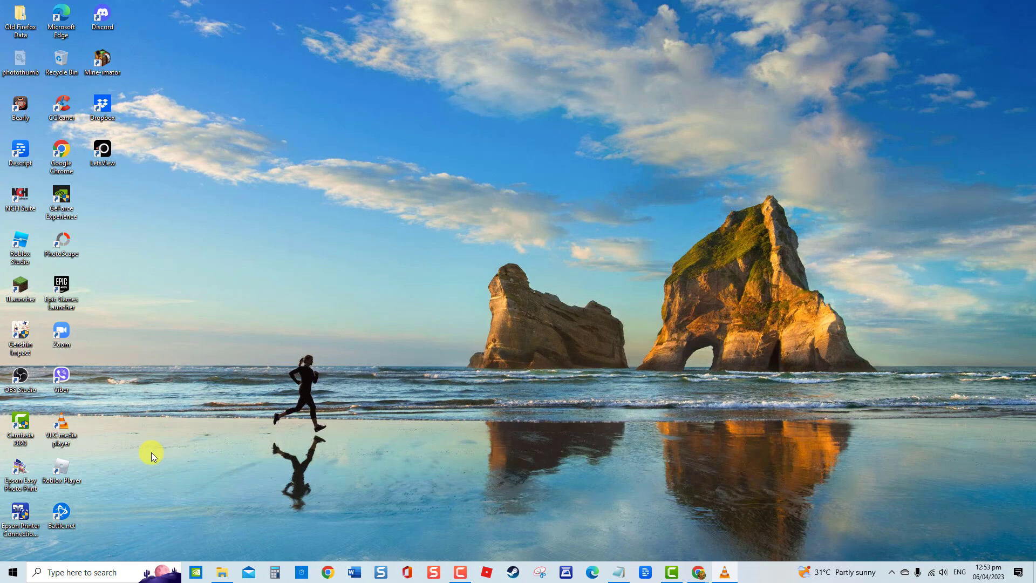
Reopen Control Panel with all items shown as large icons.
click(10, 573)
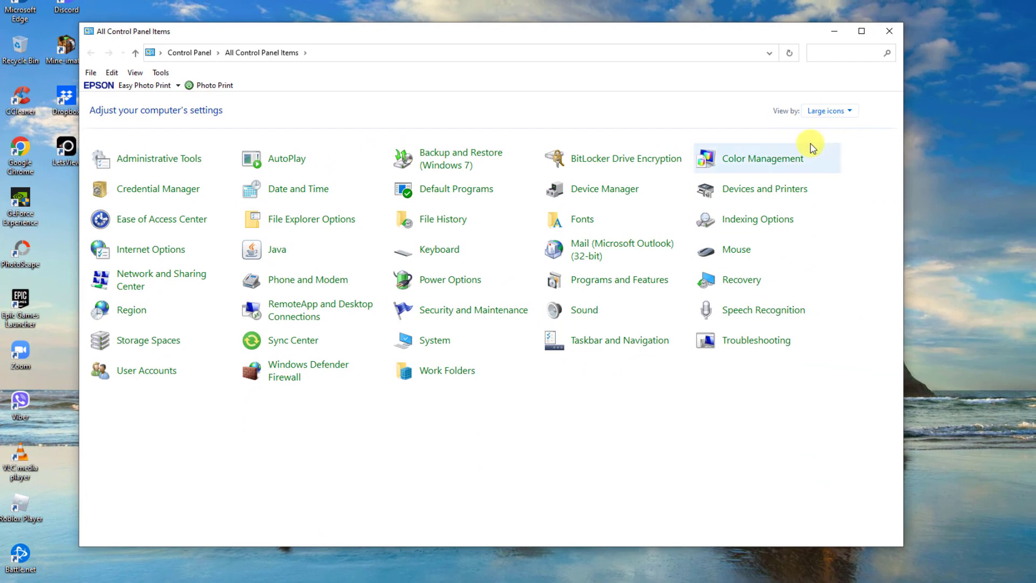
From Network and Sharing Center's adapter list, open the Wi-Fi connection's Properties.
click(161, 279)
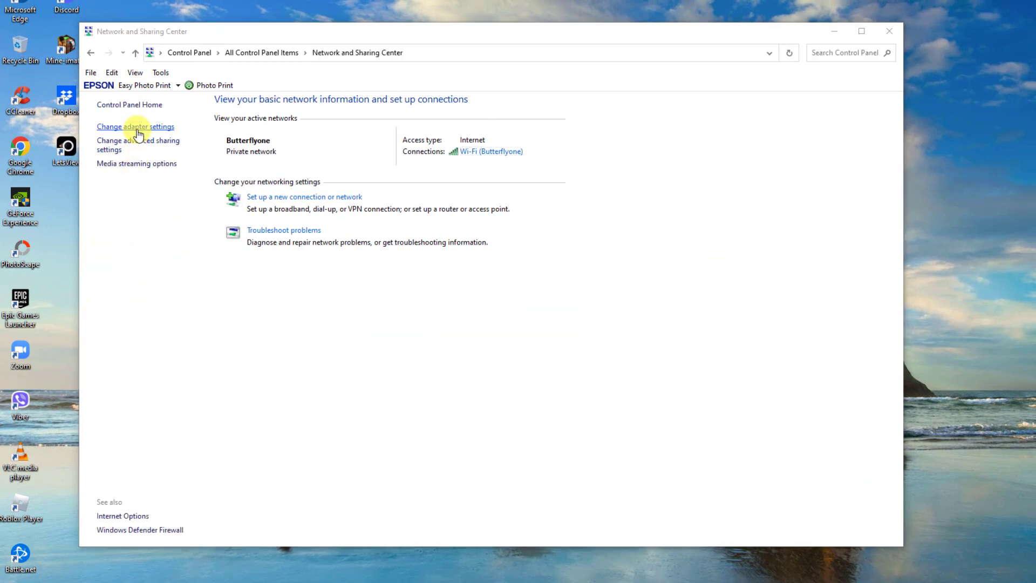
click(136, 126)
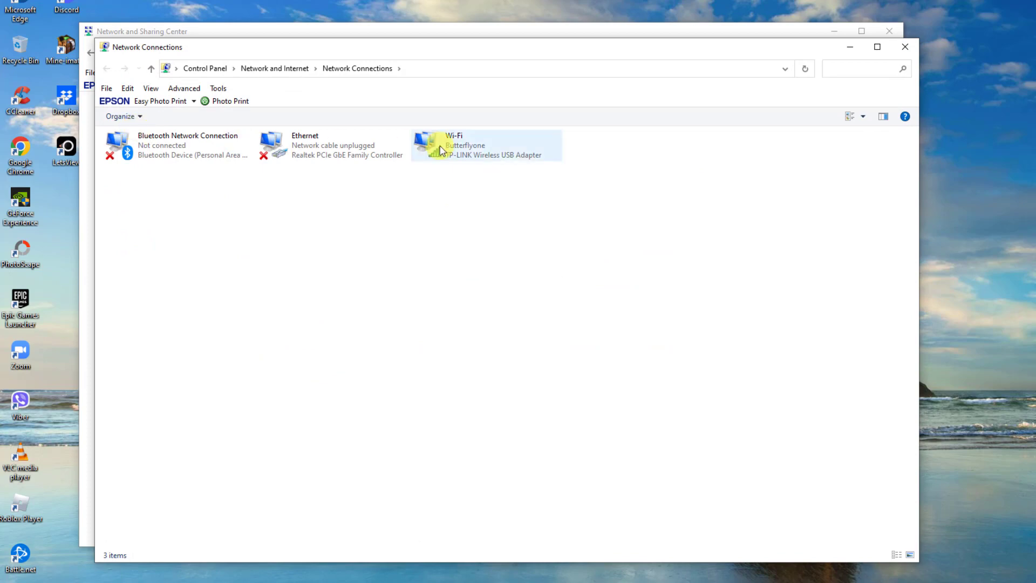
right_click(439, 146)
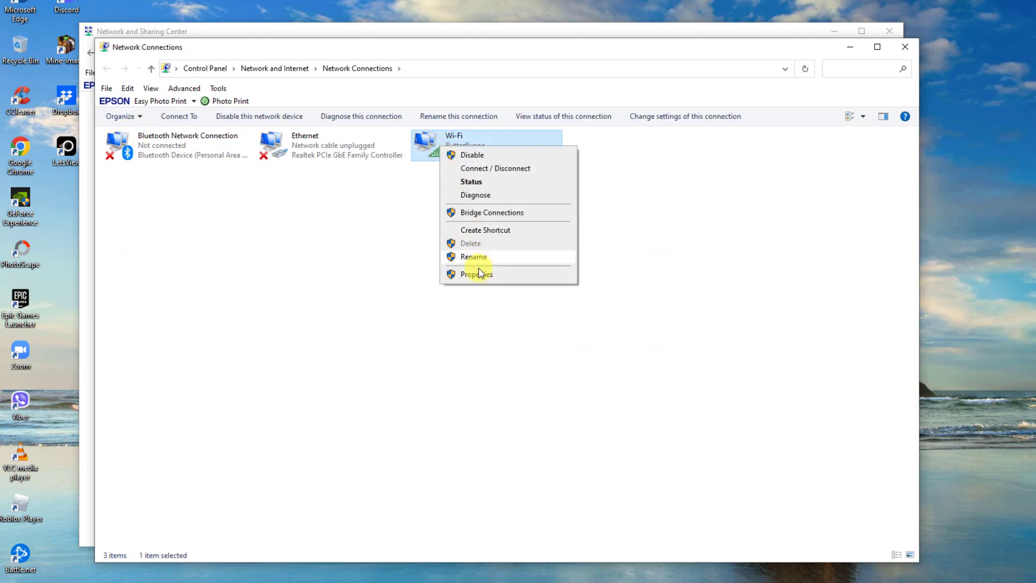
click(476, 274)
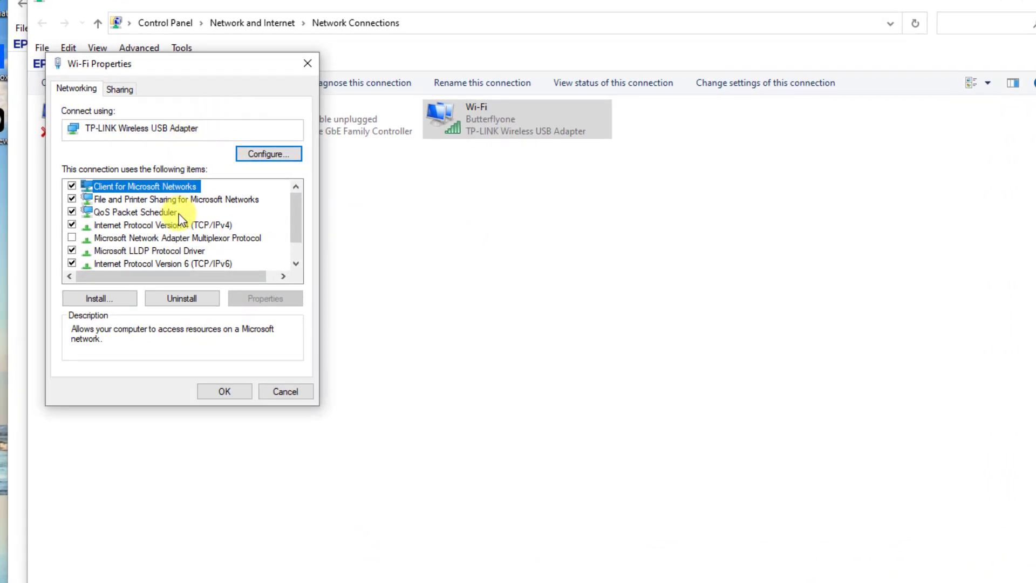
mouse_move(183, 228)
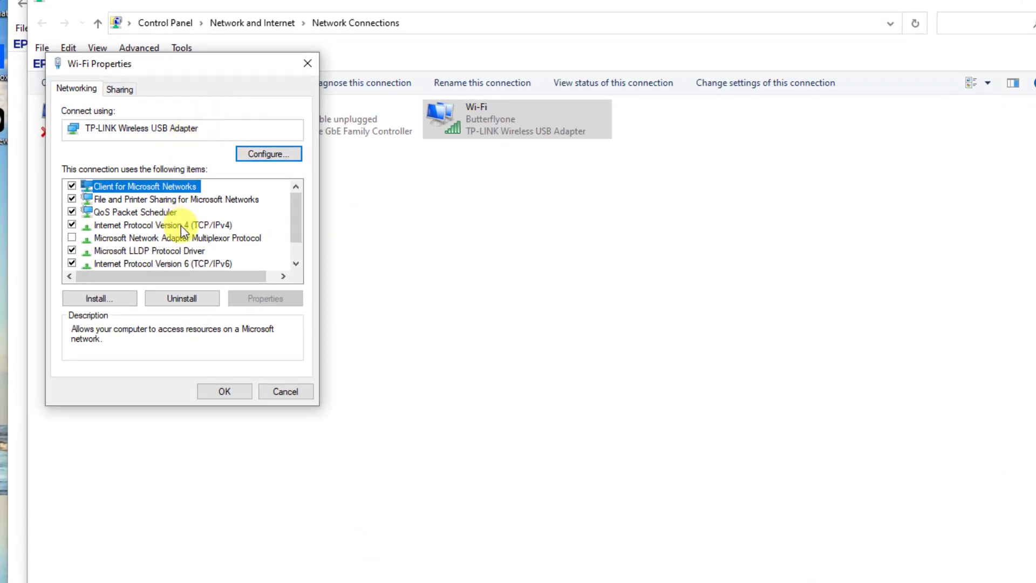
Set the Wi-Fi IPv4 DNS servers manually to 8.8.8.8 and 8.8.4.4 and confirm.
double_click(161, 224)
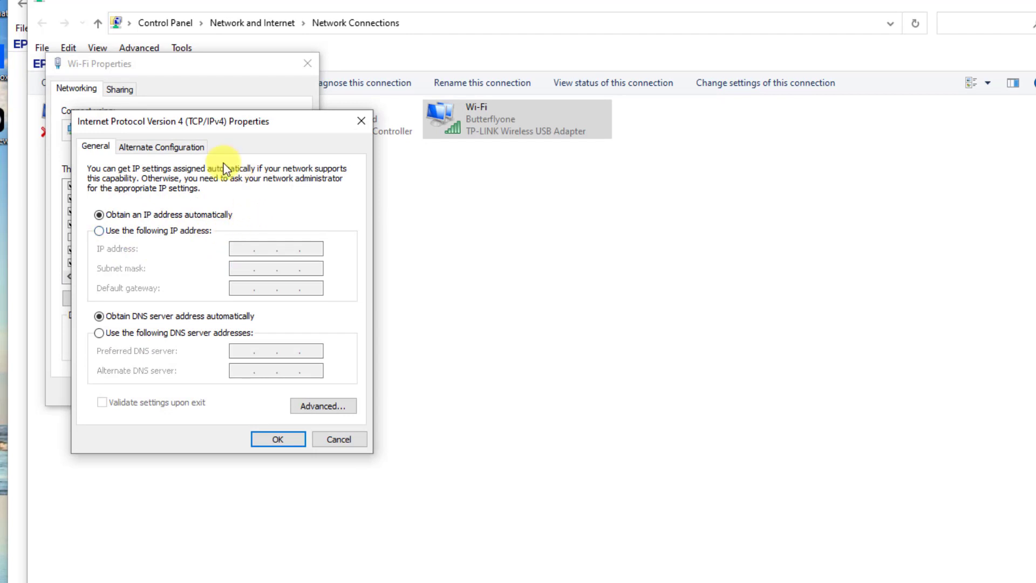
mouse_move(173, 315)
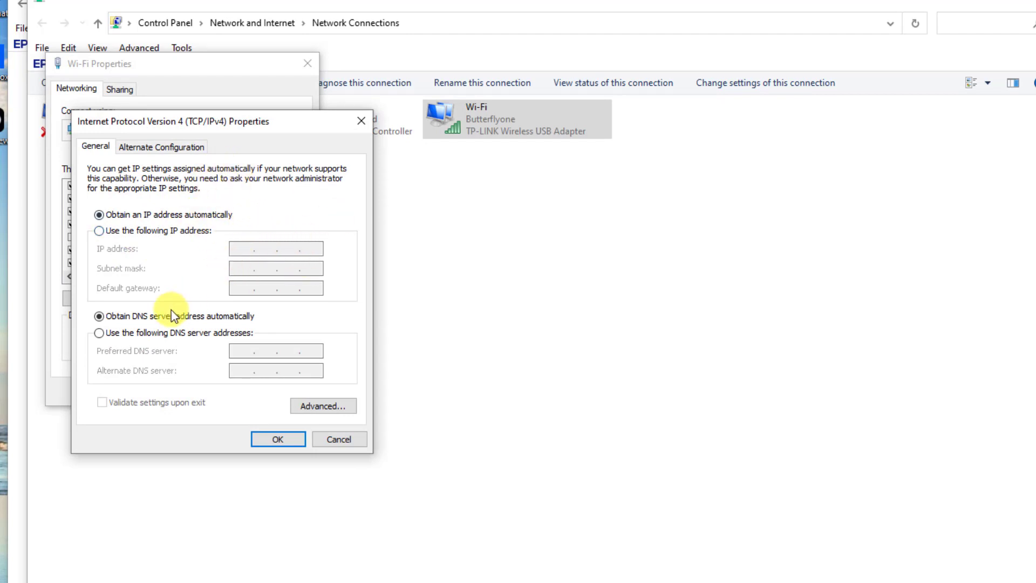
click(99, 332)
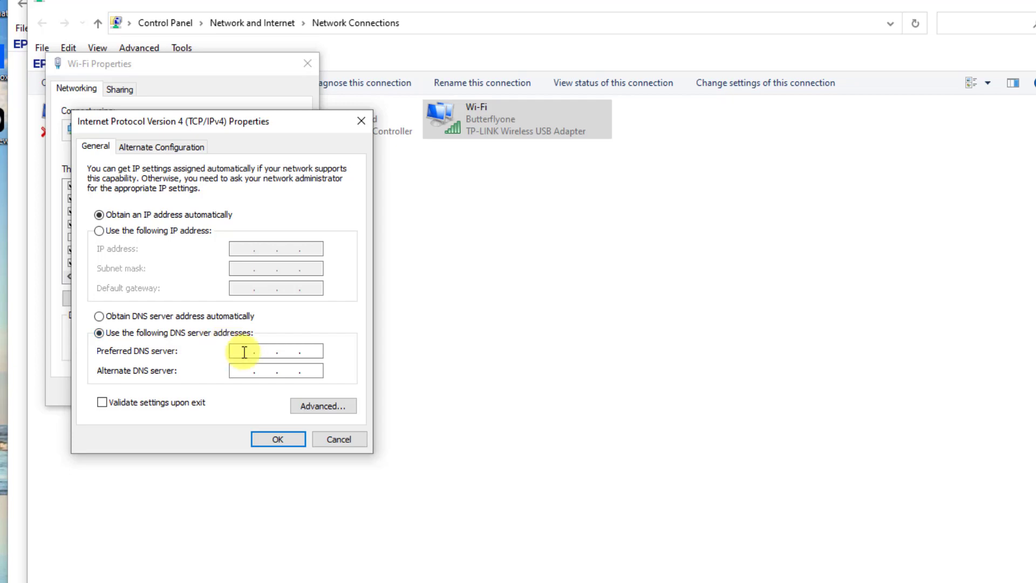
text(8.8..)
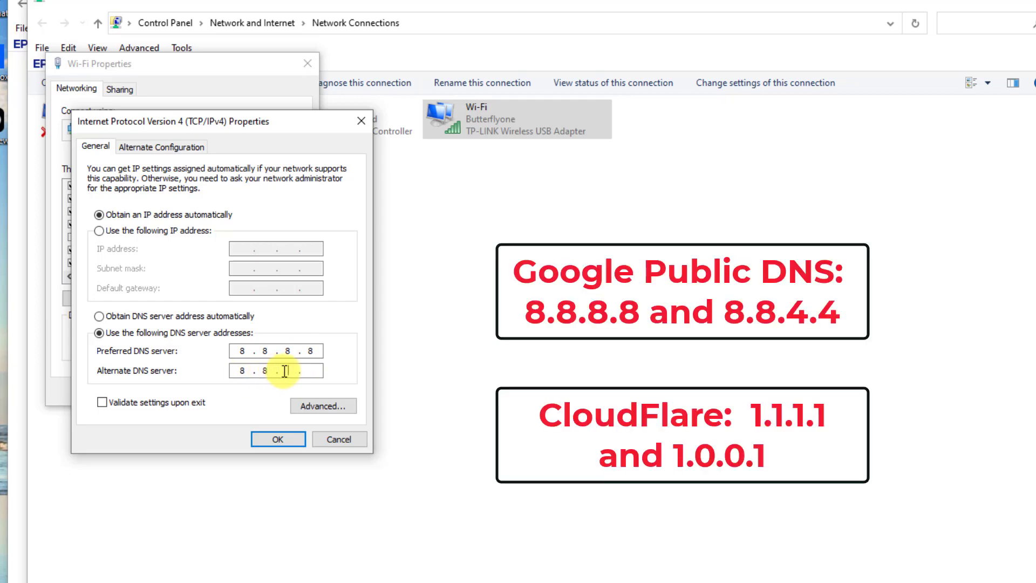
text(4.4)
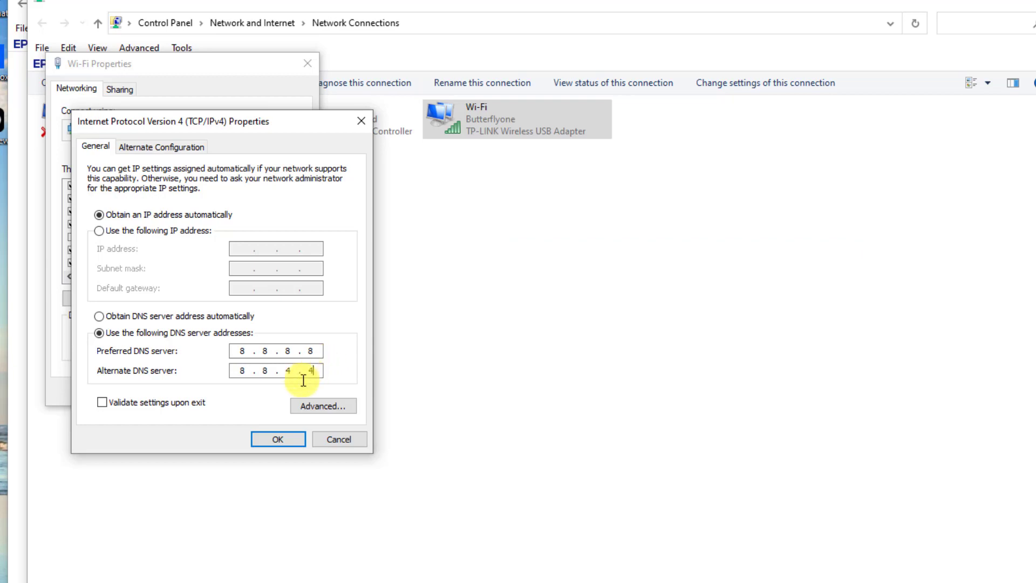
click(277, 440)
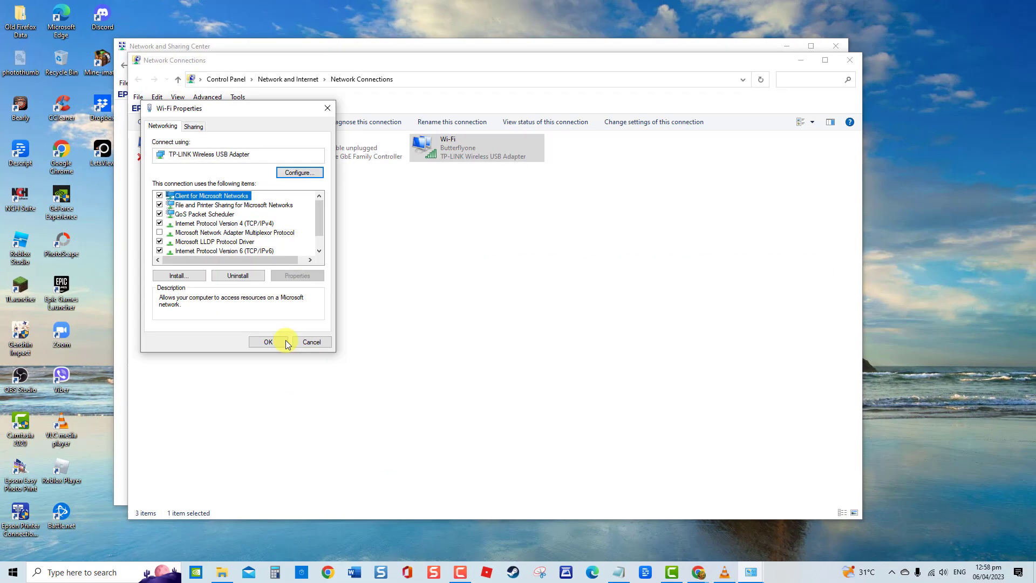
click(268, 343)
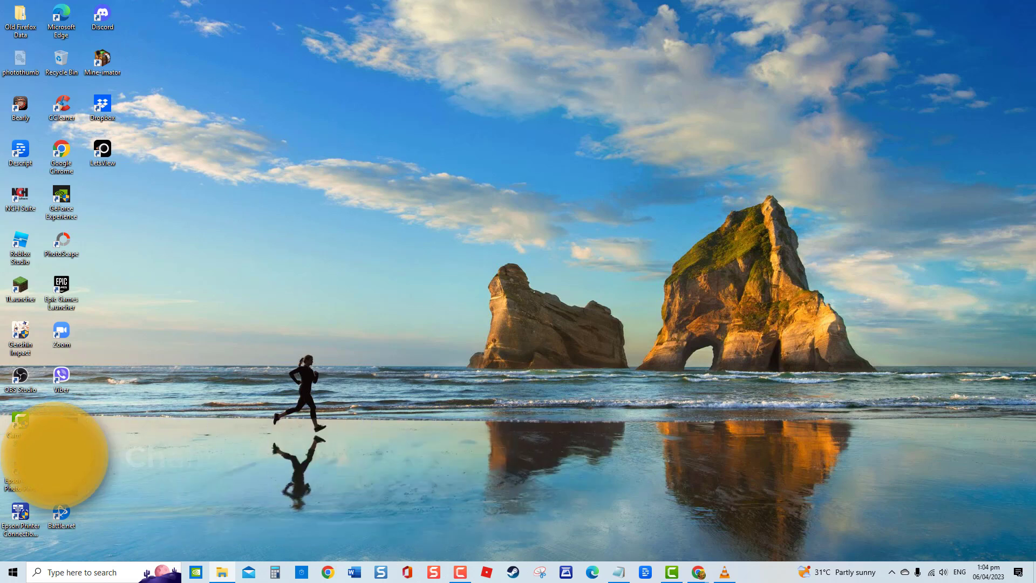
Launch the Services console via Run with services.msc.
key(win+r)
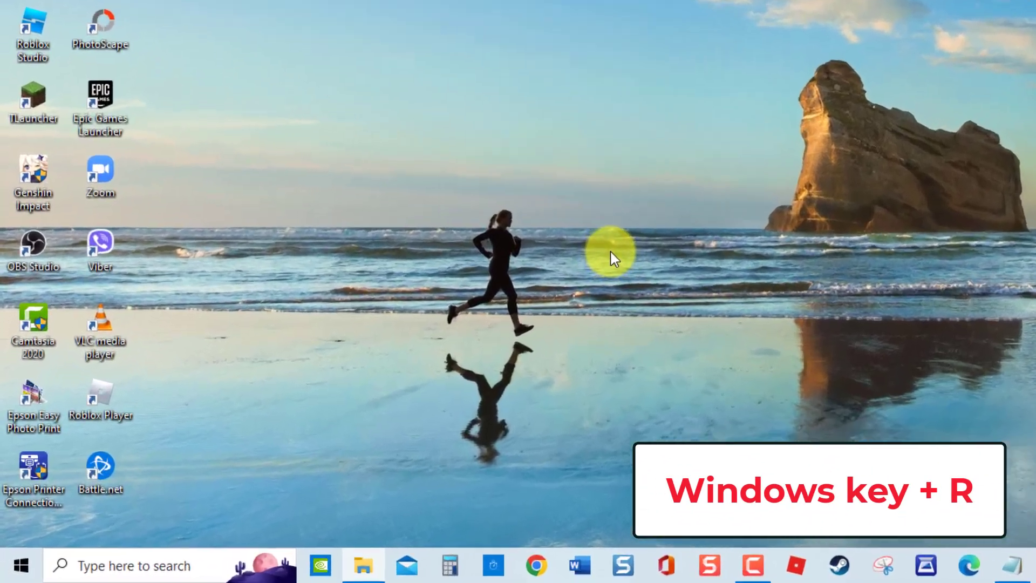
key(win+r)
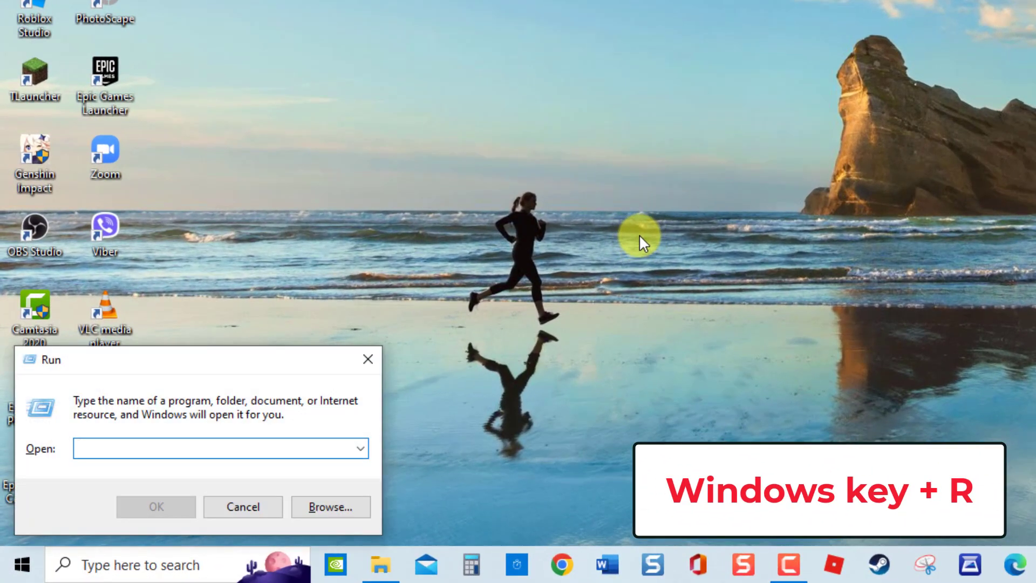
mouse_move(63, 420)
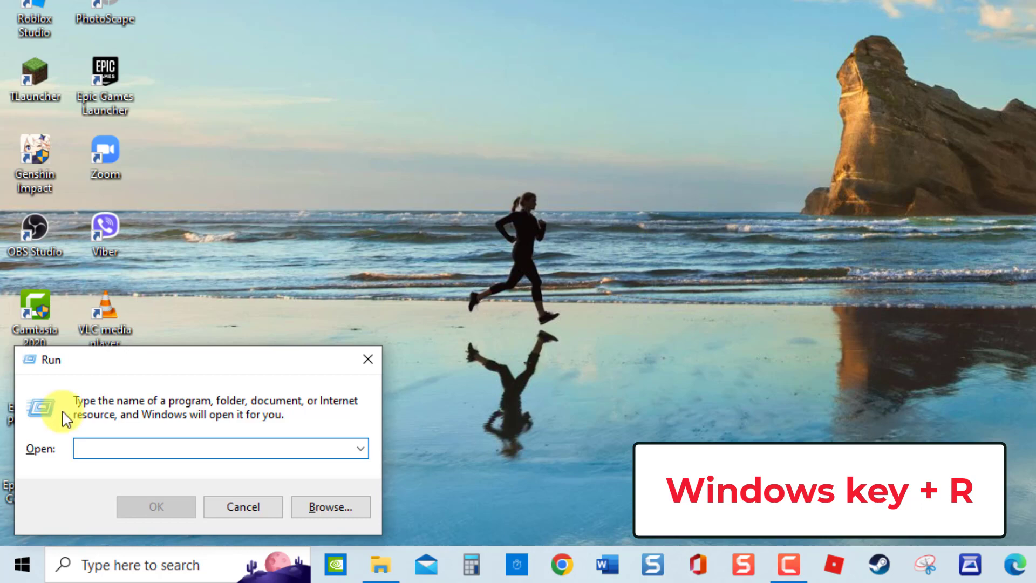
text(services.msc)
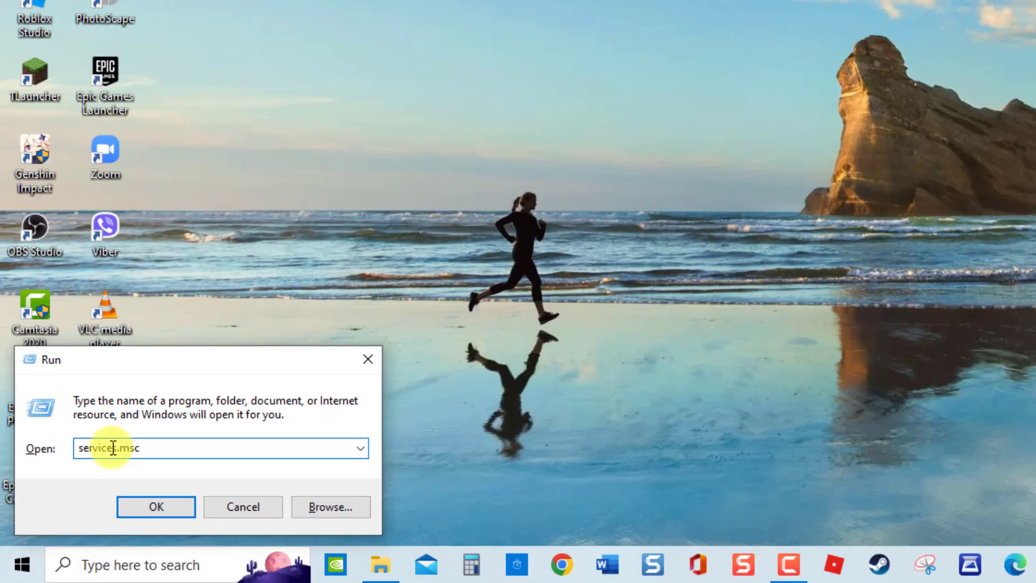
click(156, 508)
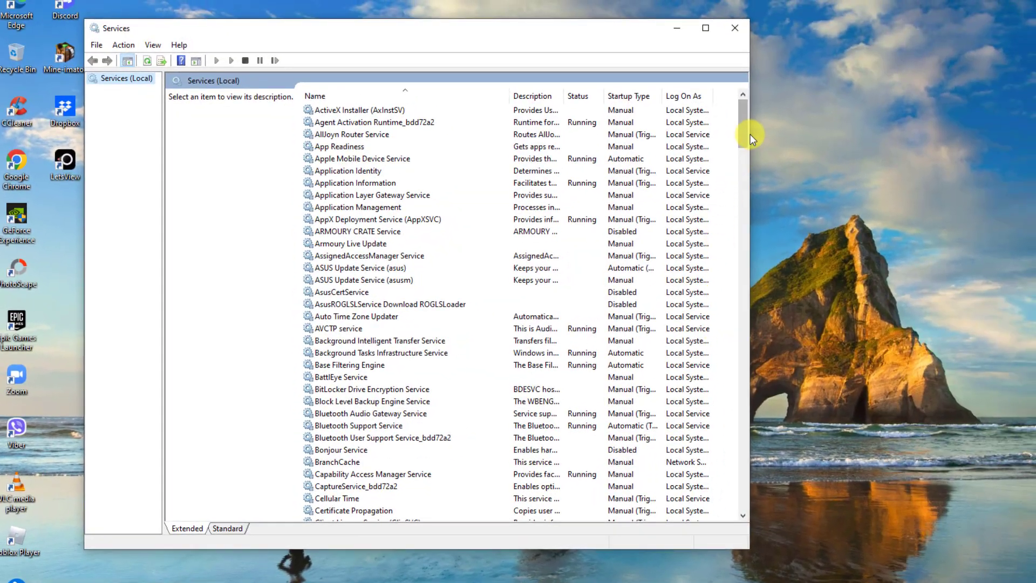
Set Cryptographic Services to log on as Local System with desktop interaction allowed, and apply.
scroll(down, 3)
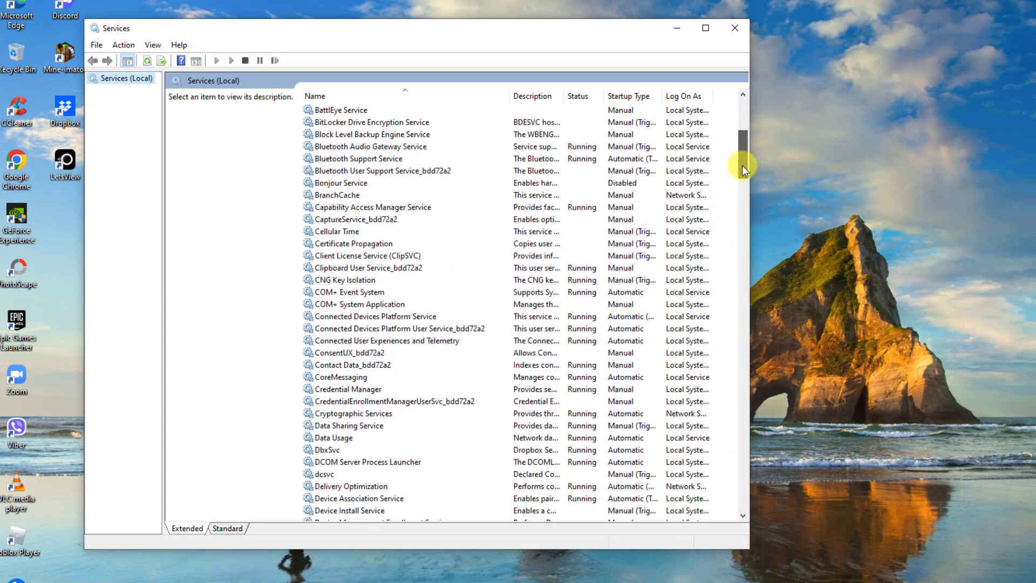
double_click(353, 413)
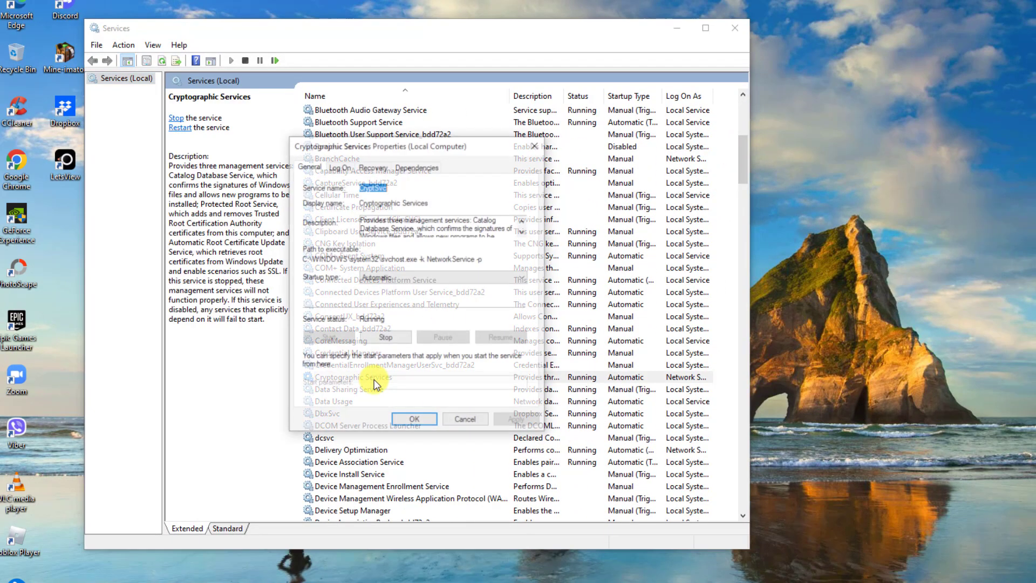
click(339, 166)
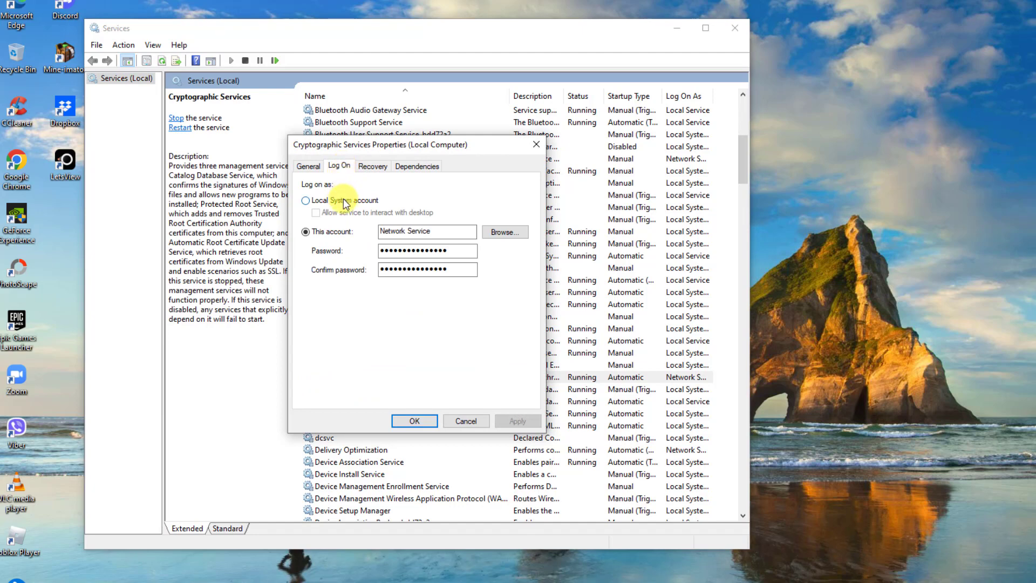
click(305, 201)
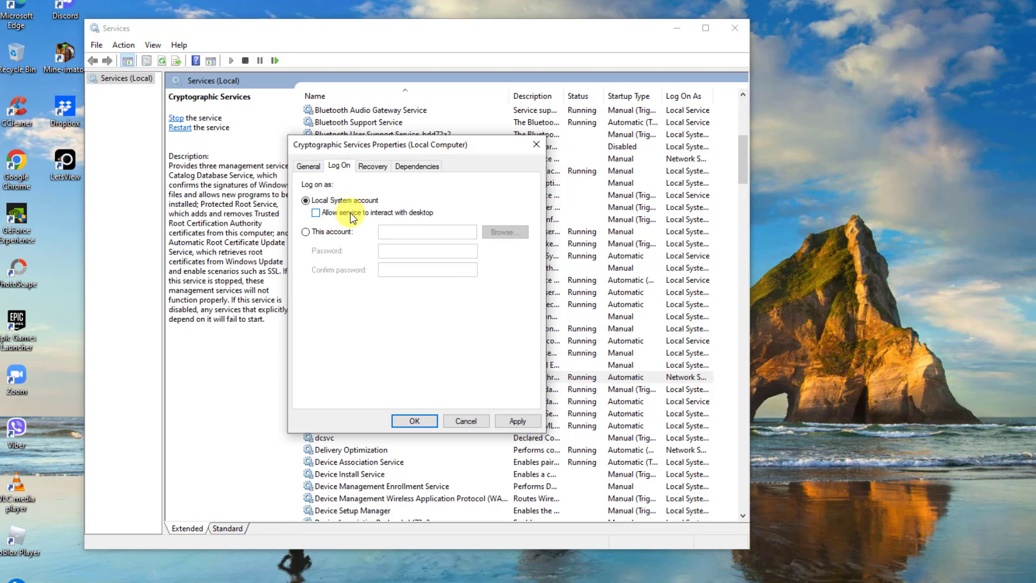
click(518, 421)
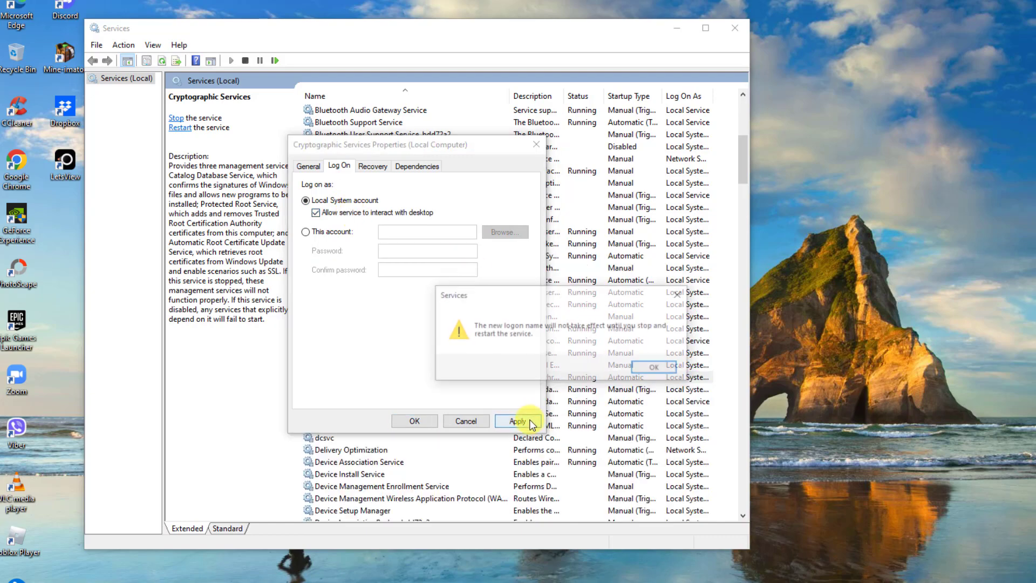
click(651, 366)
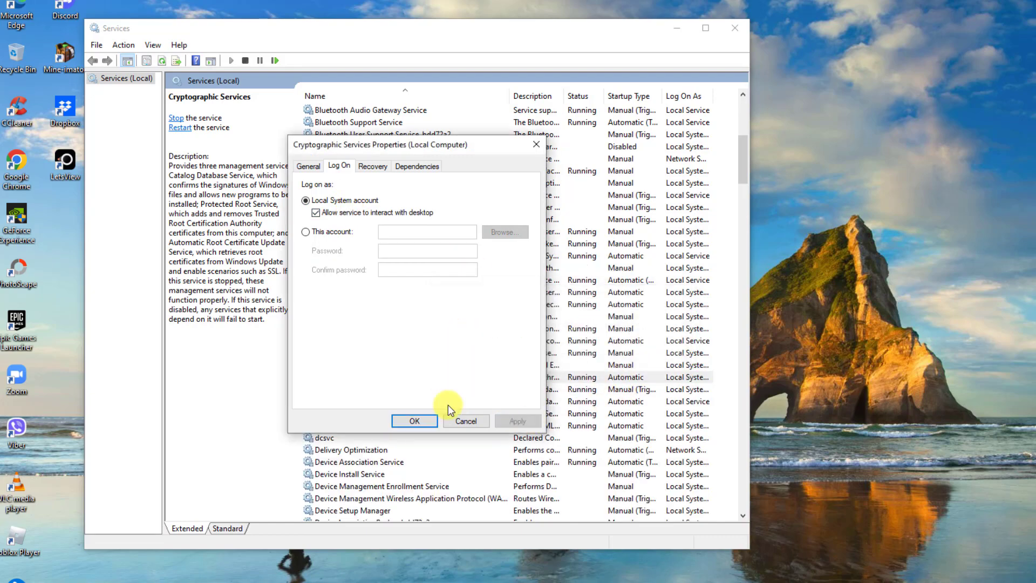
click(467, 421)
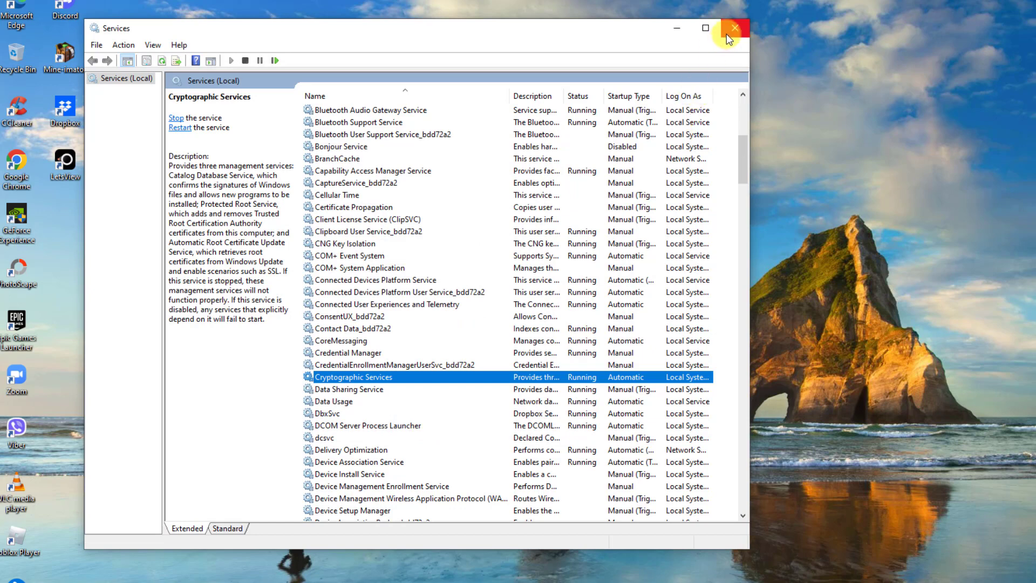
Restart Cryptographic Services and close the Services console.
right_click(354, 377)
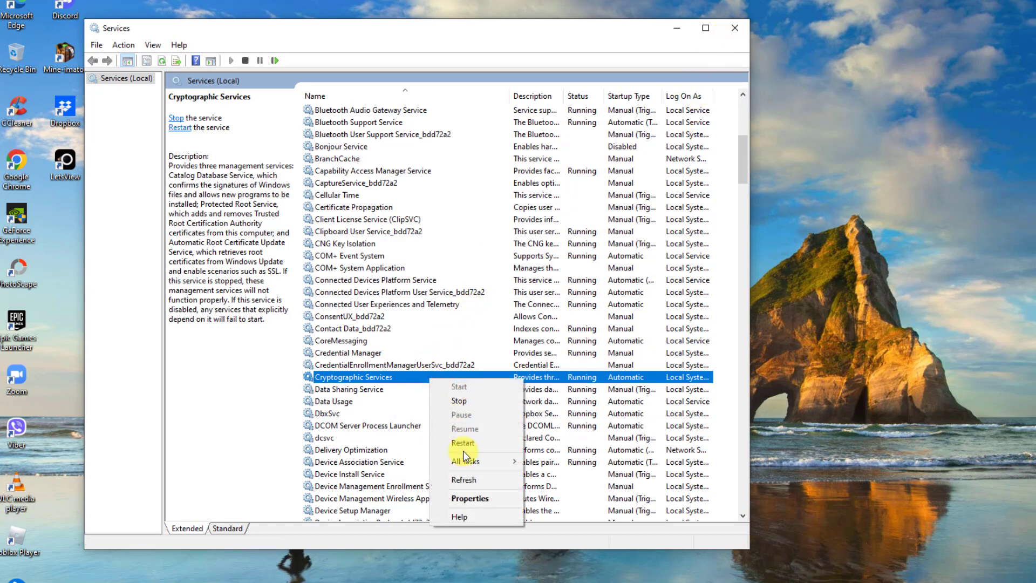
mouse_move(463, 443)
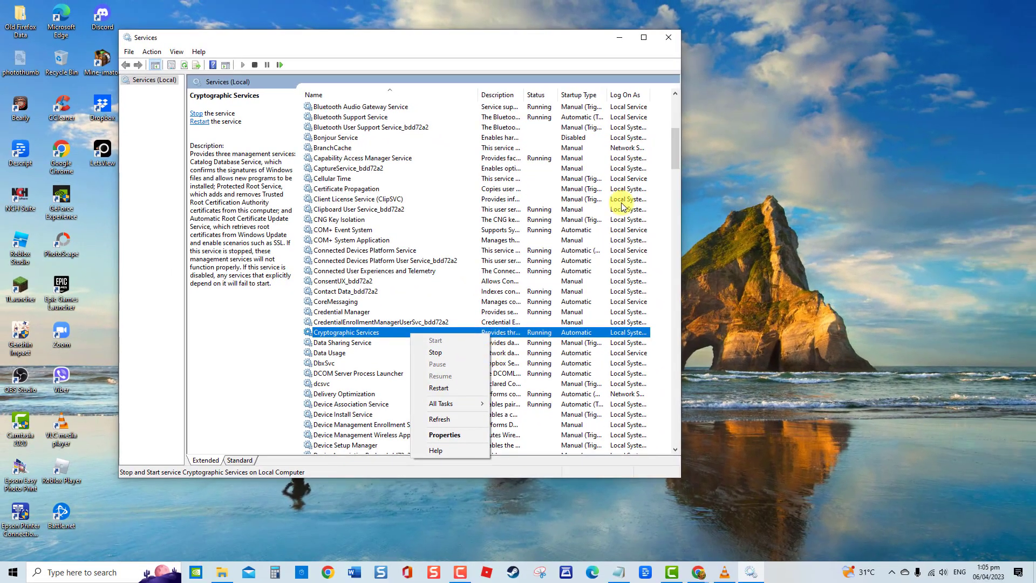
click(667, 37)
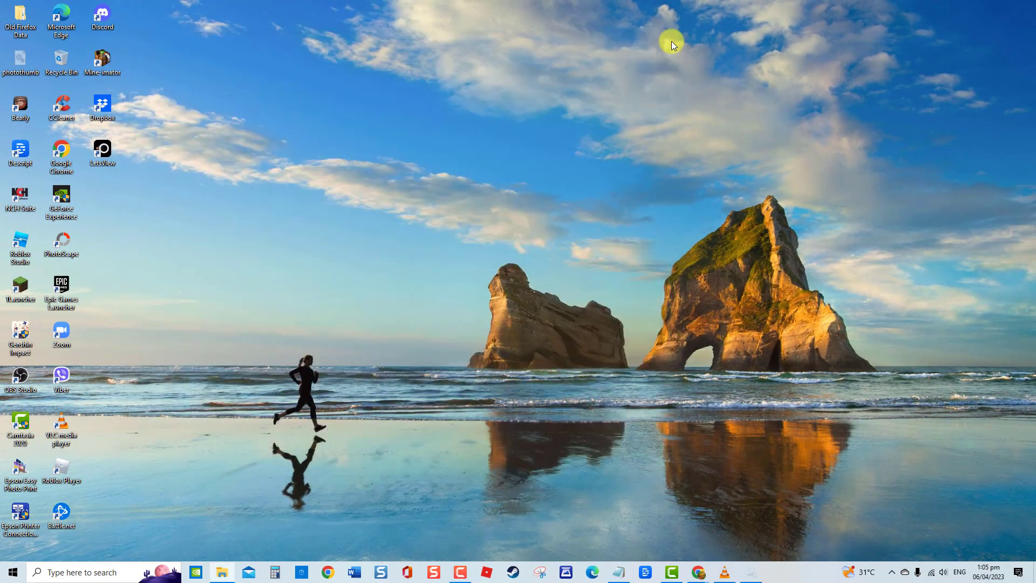
mouse_move(742, 72)
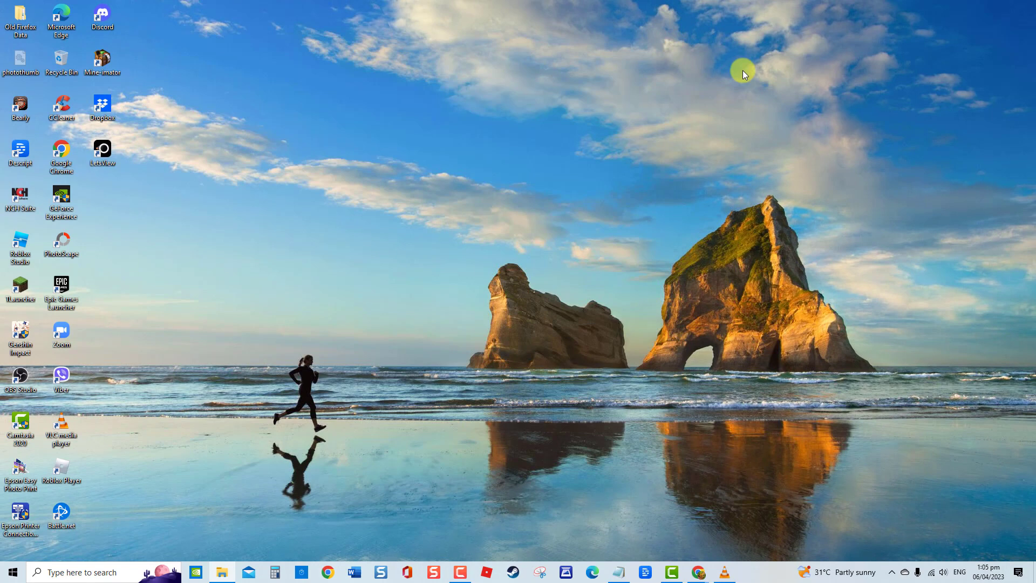